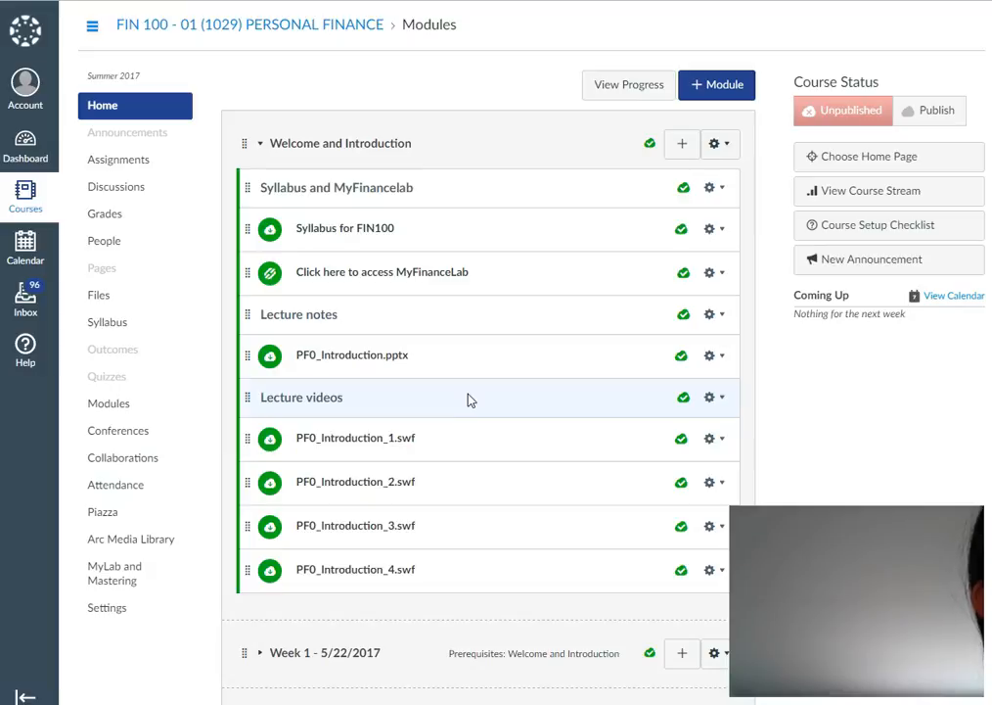
{"action": "mouse_move", "coordinate": [231, 210]}
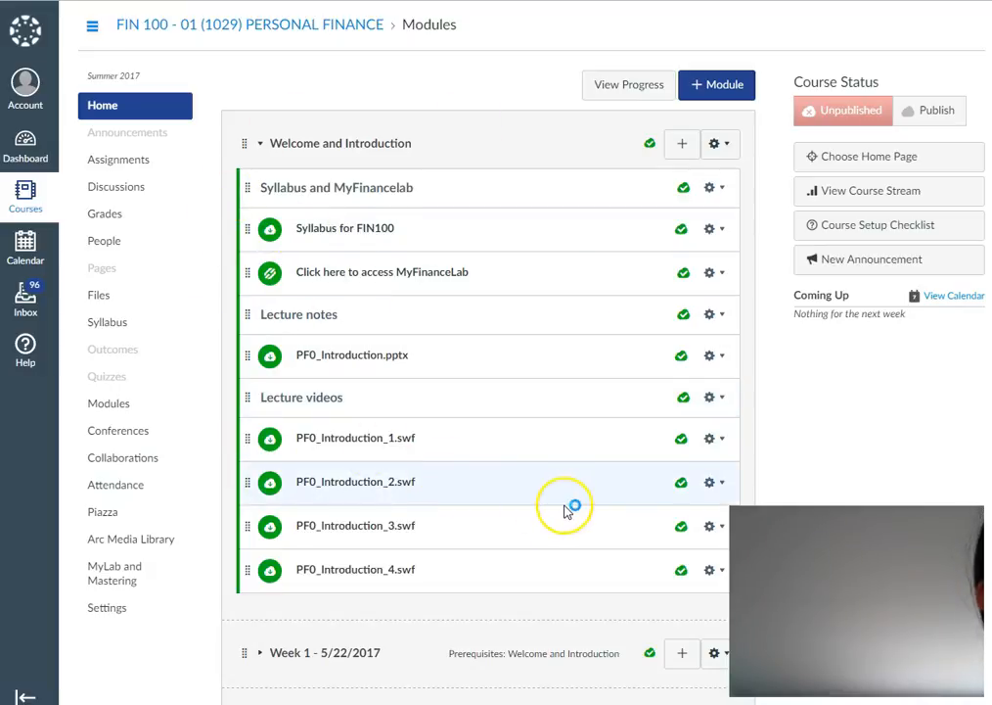
Step: Expand the Week 1 module to show its lecture notes, lecture videos and homework section
{"action": "scroll", "scroll_direction": "down", "scroll_amount": 3}
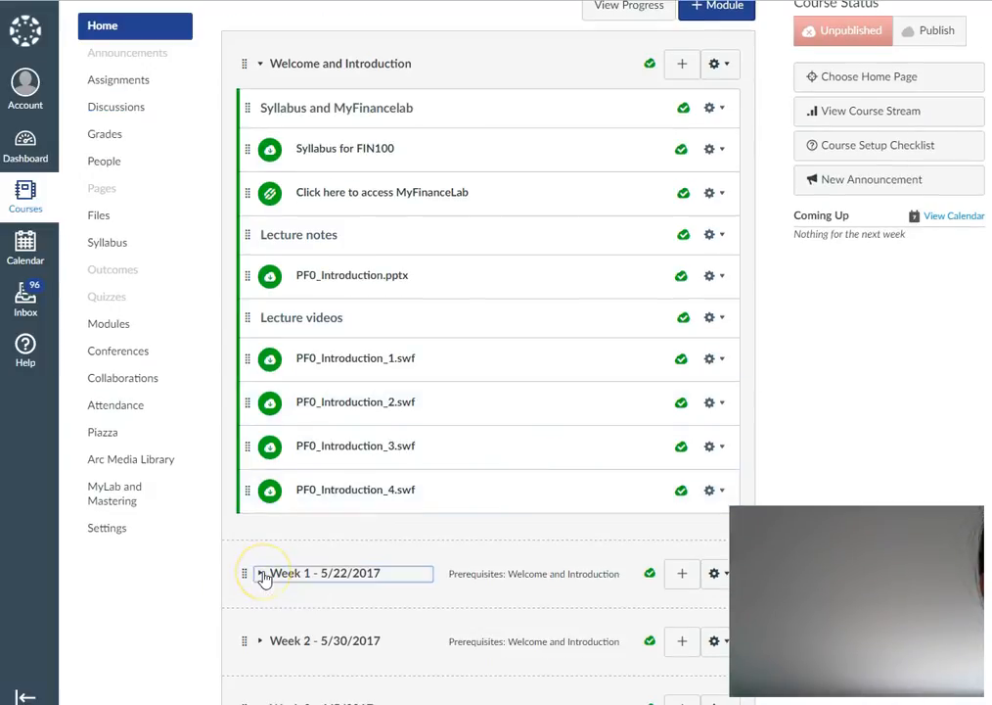
{"action": "left_click", "coordinate": [262, 573]}
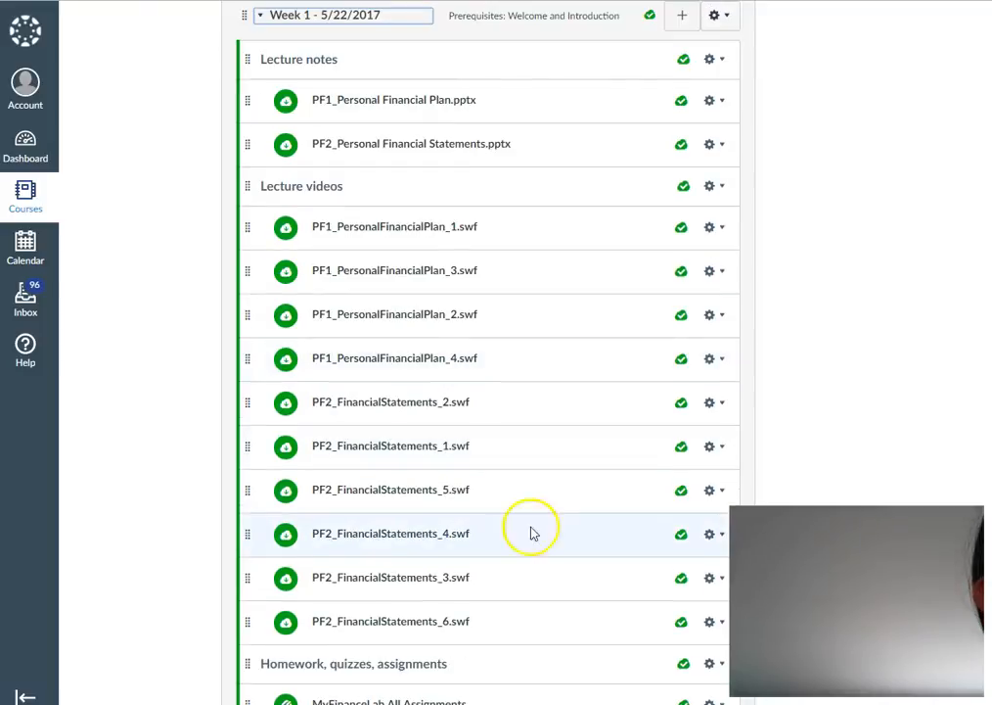
{"action": "mouse_move", "coordinate": [217, 66]}
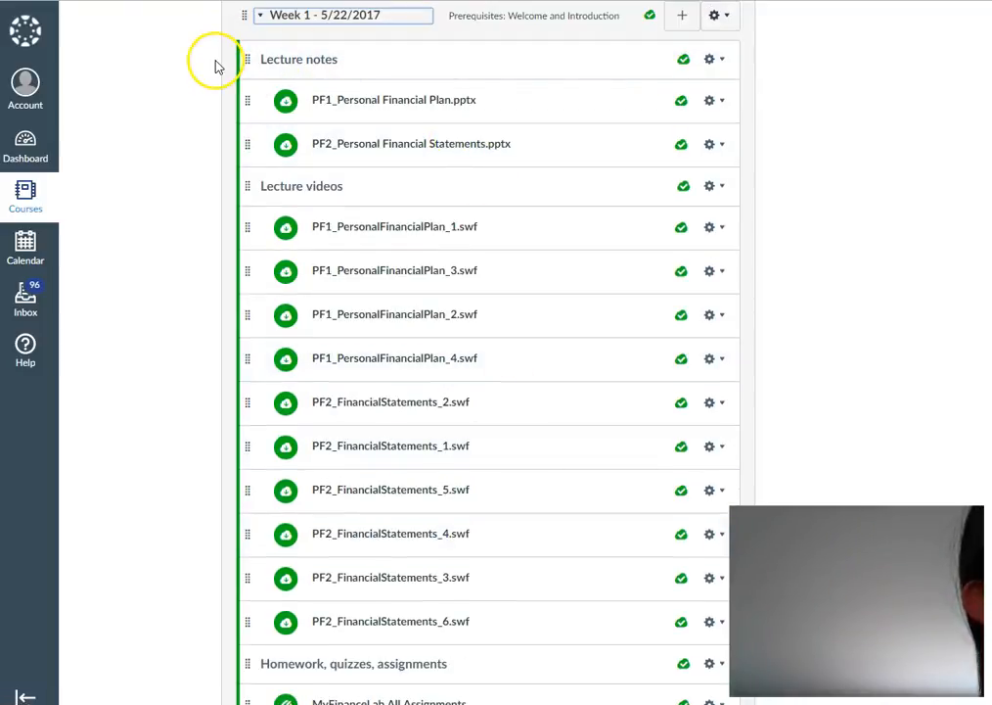
{"action": "left_click", "coordinate": [411, 143]}
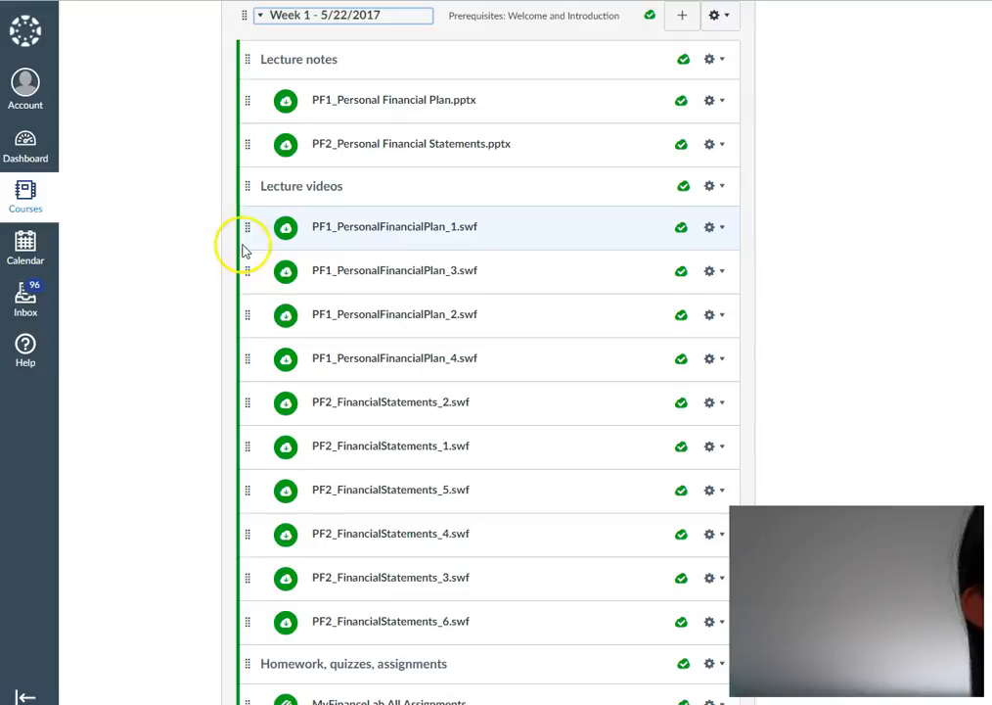
{"action": "mouse_move", "coordinate": [288, 219]}
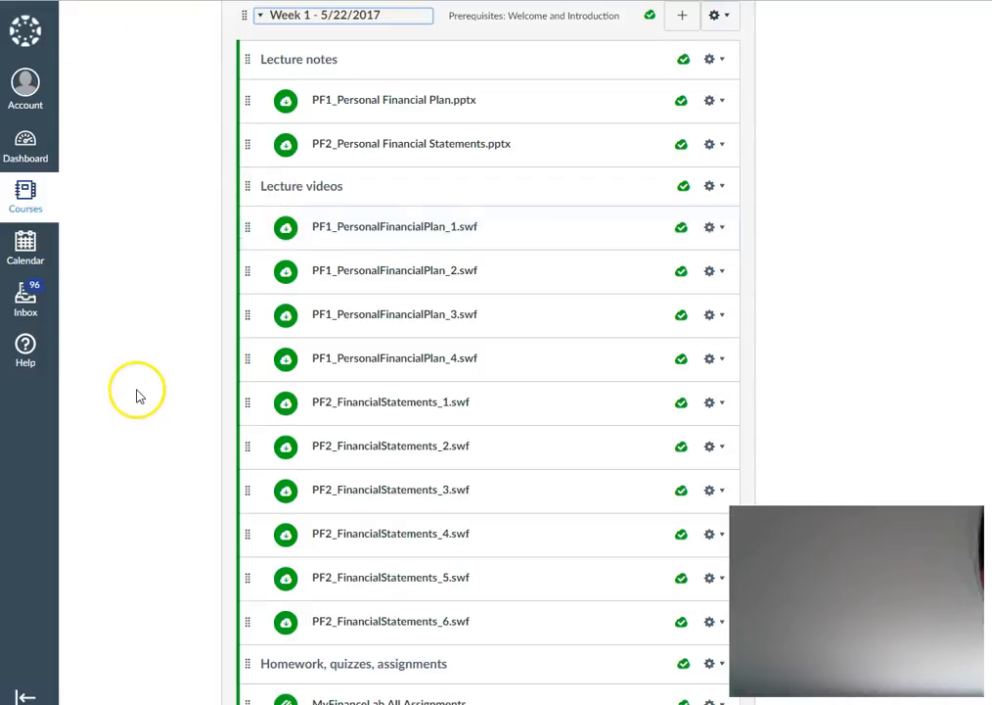
{"action": "mouse_move", "coordinate": [225, 94]}
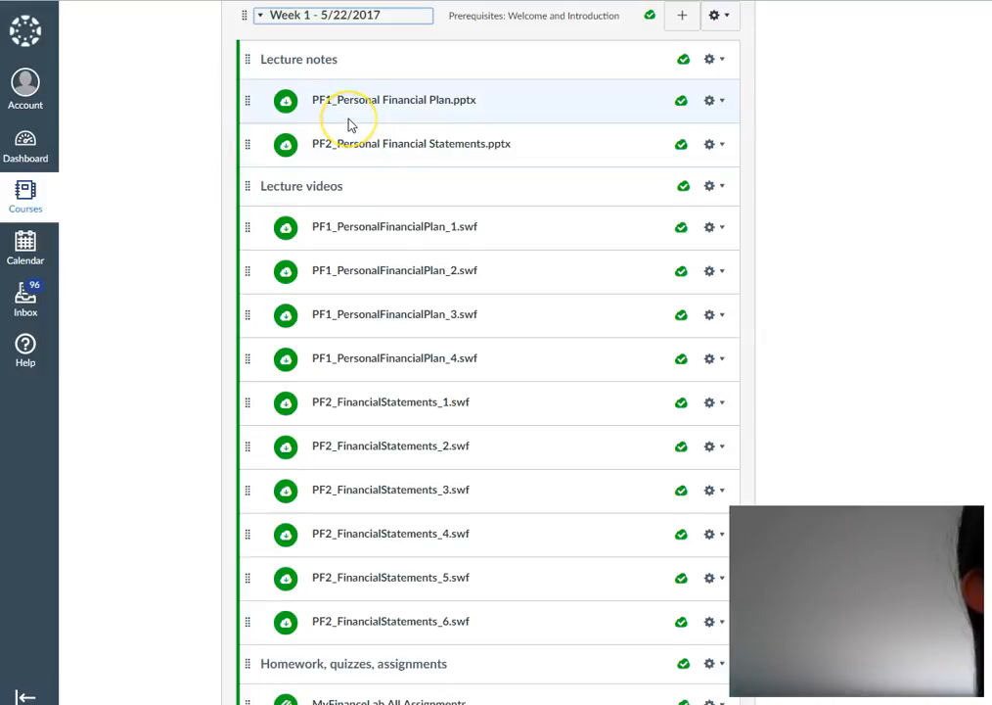
{"action": "mouse_move", "coordinate": [360, 123]}
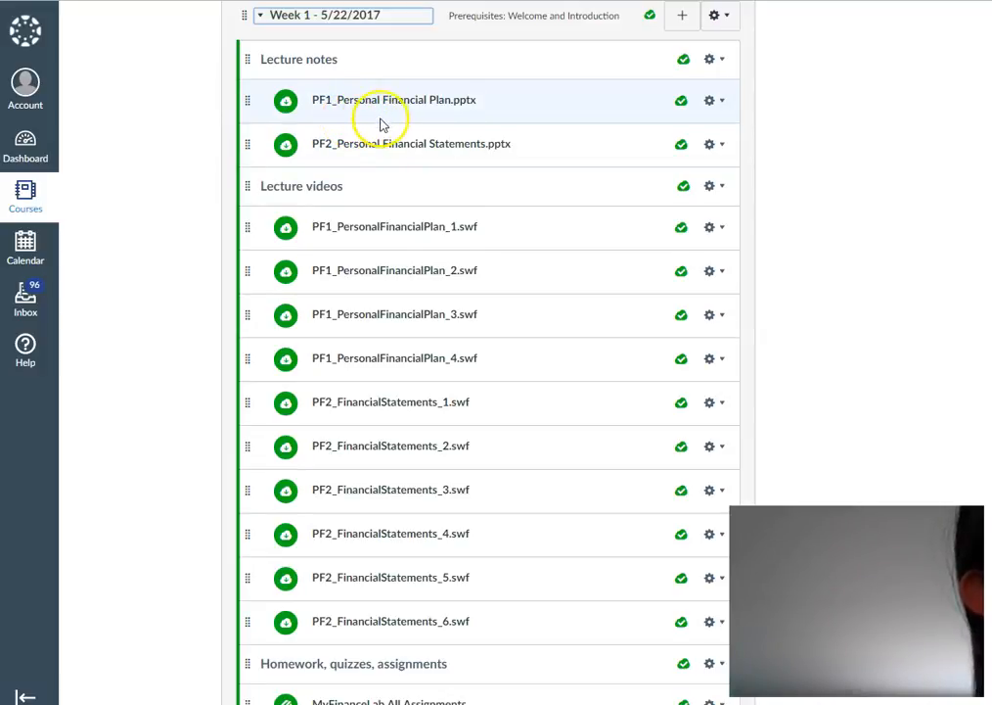
{"action": "mouse_move", "coordinate": [440, 219]}
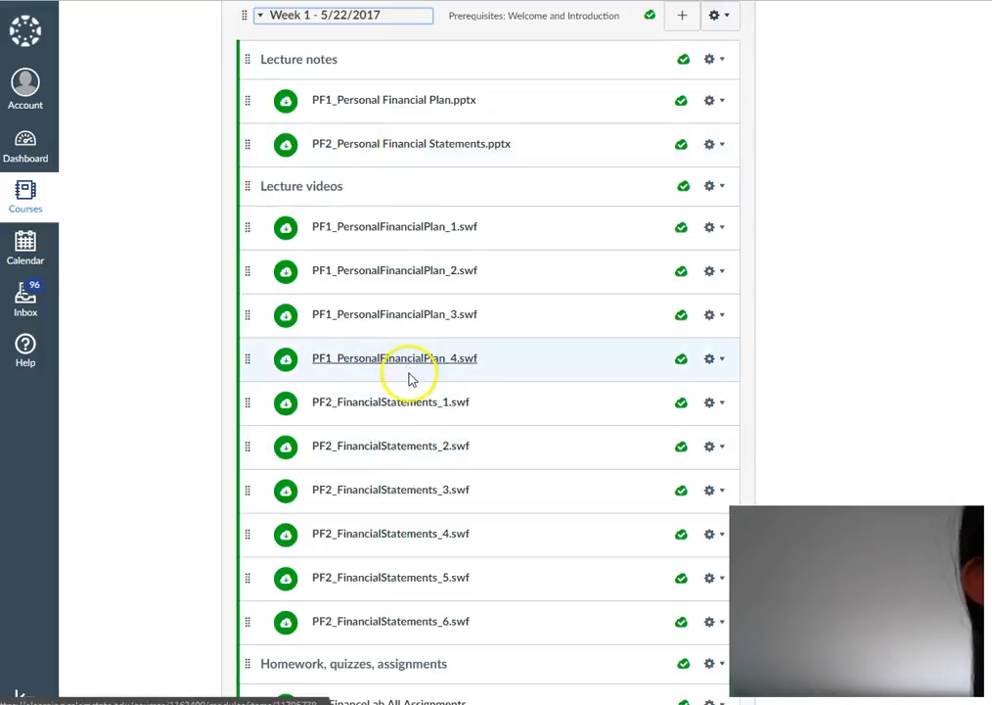
{"action": "mouse_move", "coordinate": [409, 409]}
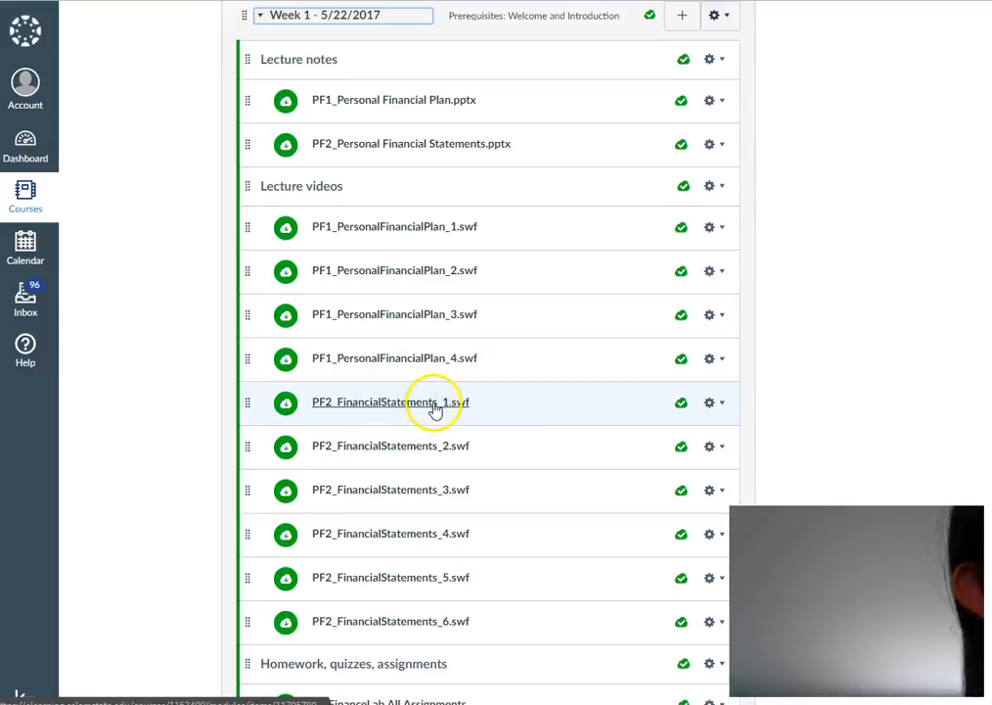
{"action": "mouse_move", "coordinate": [205, 428]}
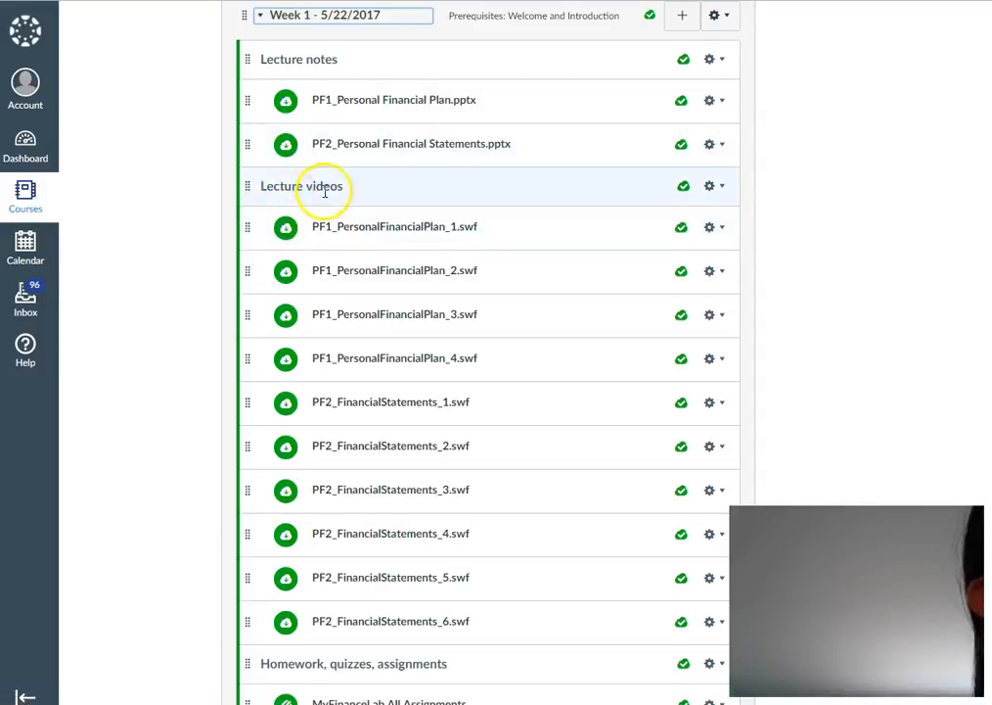
{"action": "scroll", "scroll_direction": "down", "scroll_amount": 3}
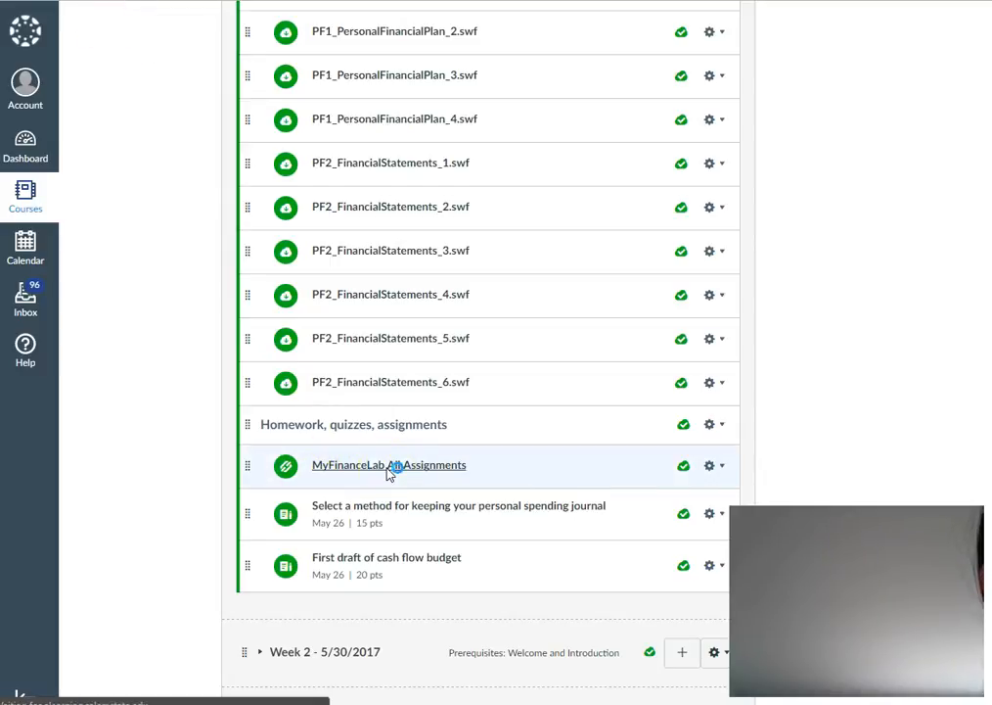
{"action": "left_click", "coordinate": [389, 465]}
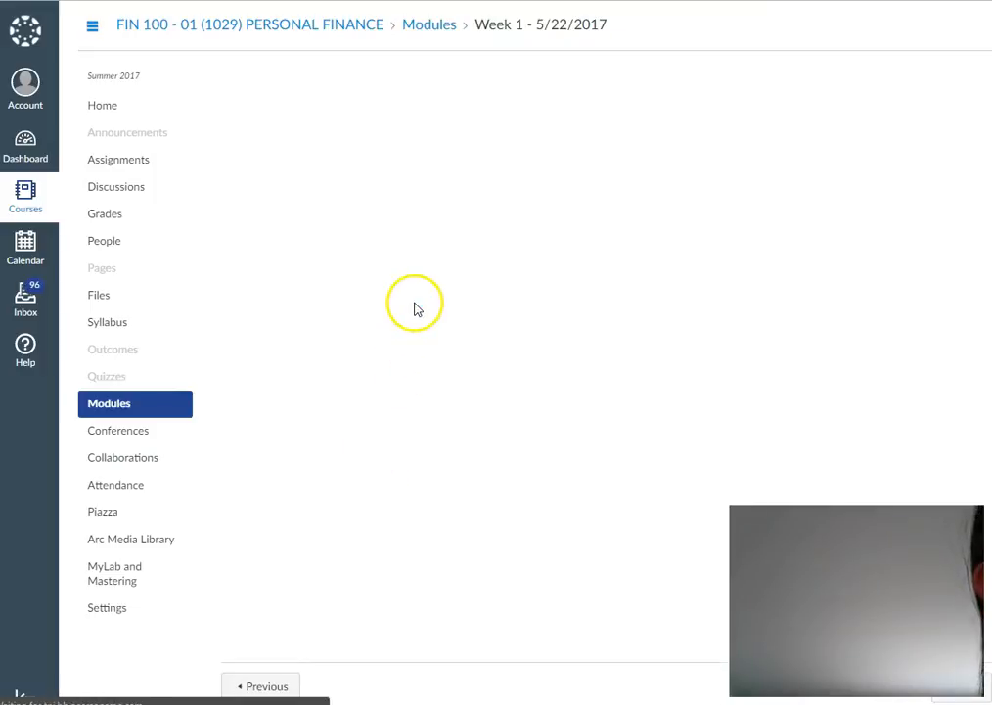
{"action": "mouse_move", "coordinate": [378, 225]}
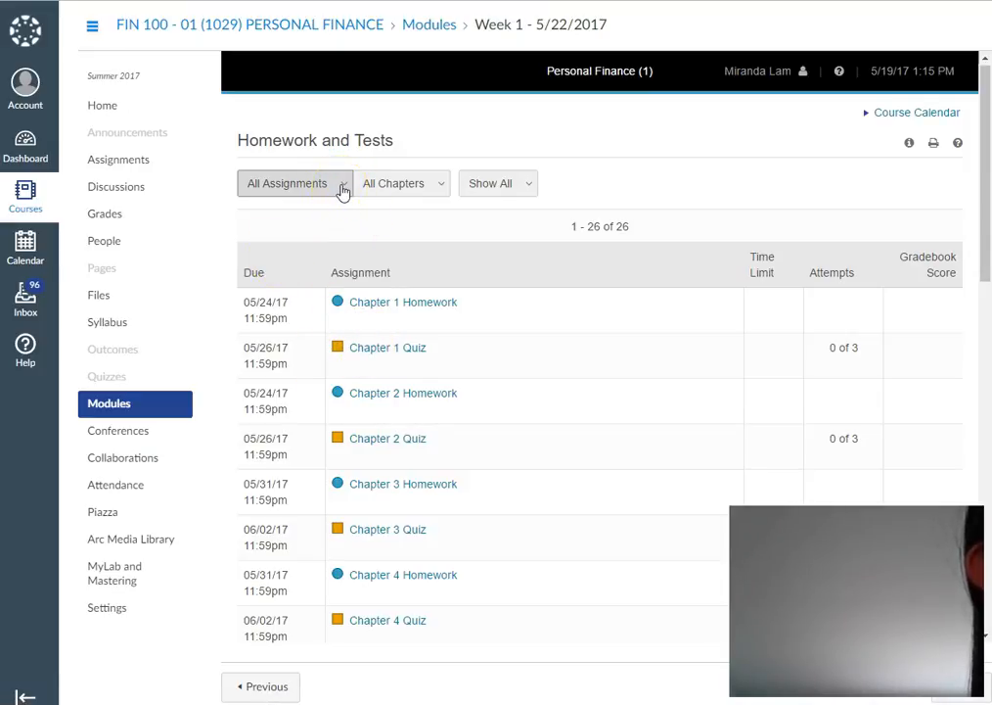
{"action": "left_click", "coordinate": [294, 183]}
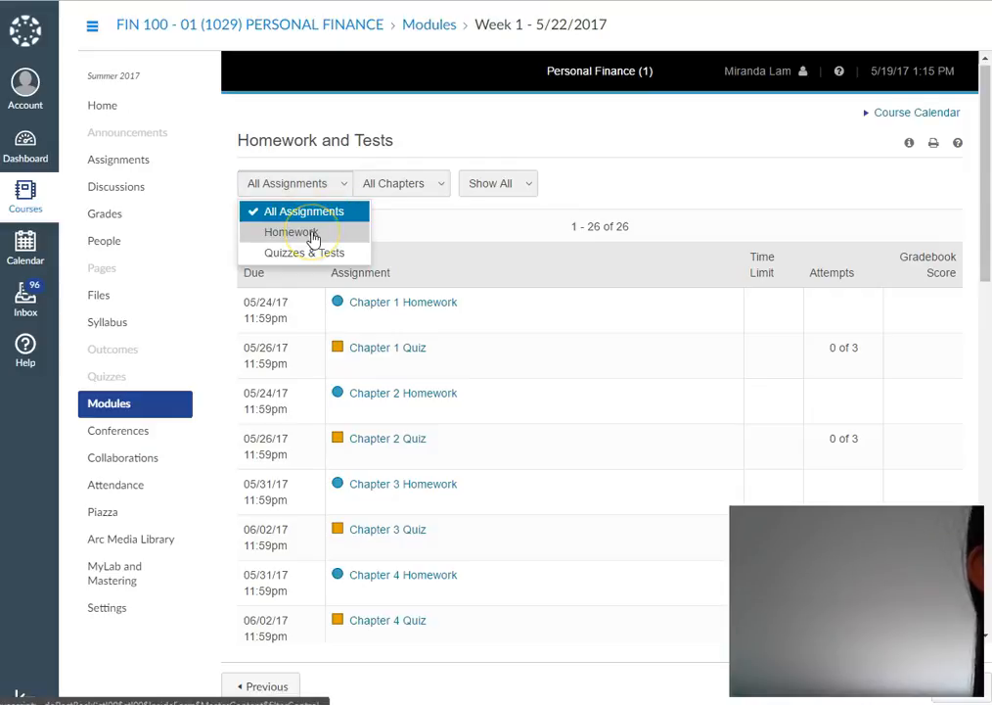
{"action": "mouse_move", "coordinate": [424, 139]}
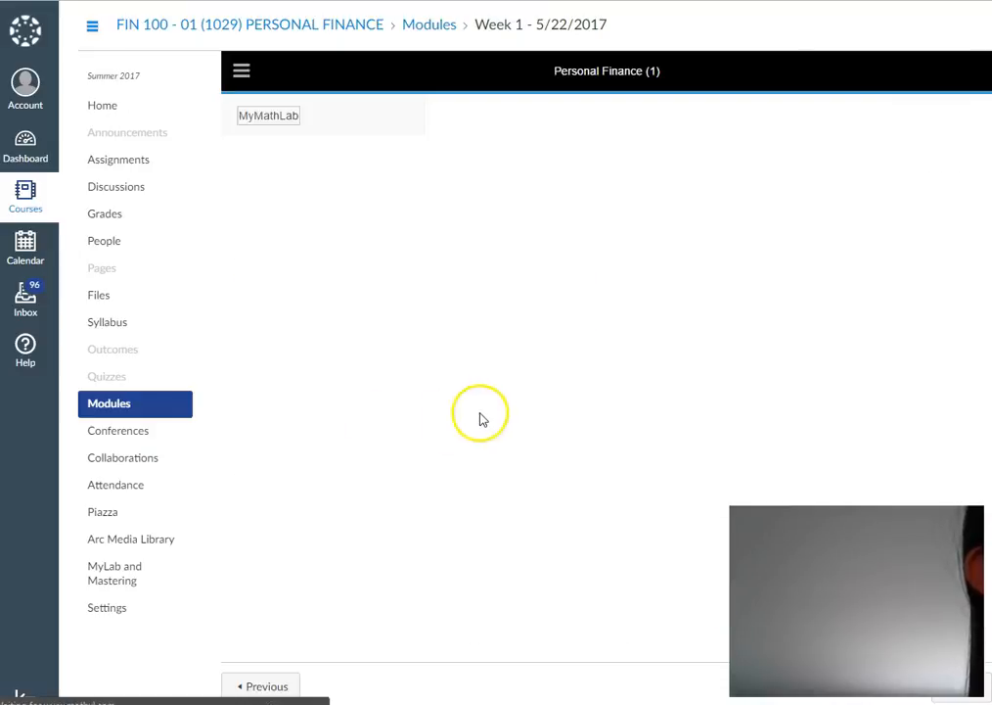
{"action": "left_click", "coordinate": [268, 115]}
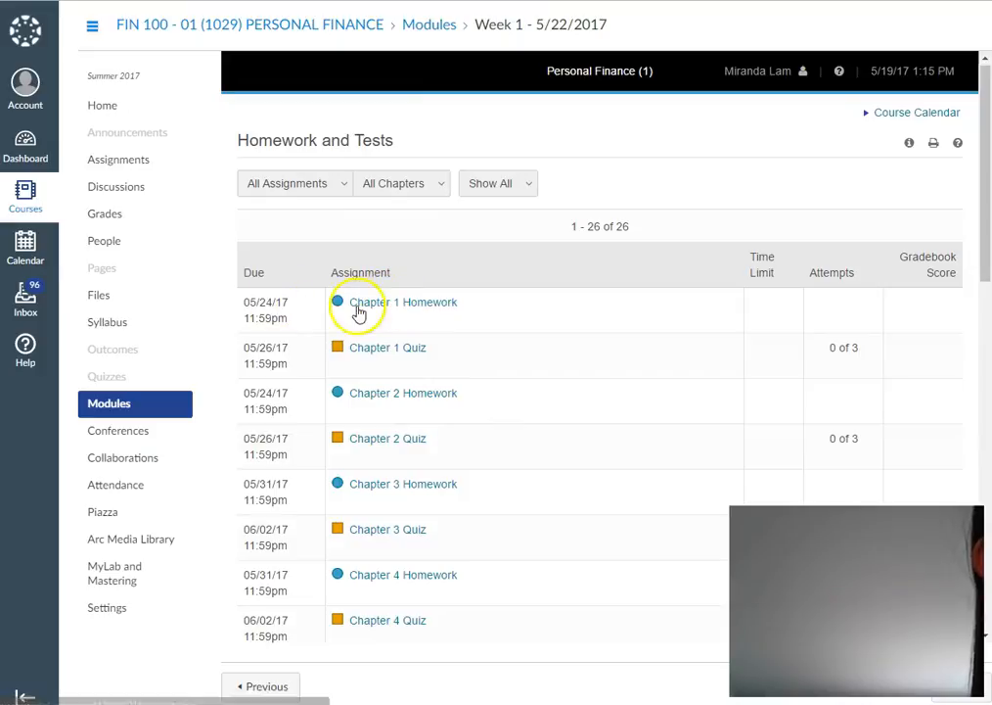
{"action": "mouse_move", "coordinate": [370, 432]}
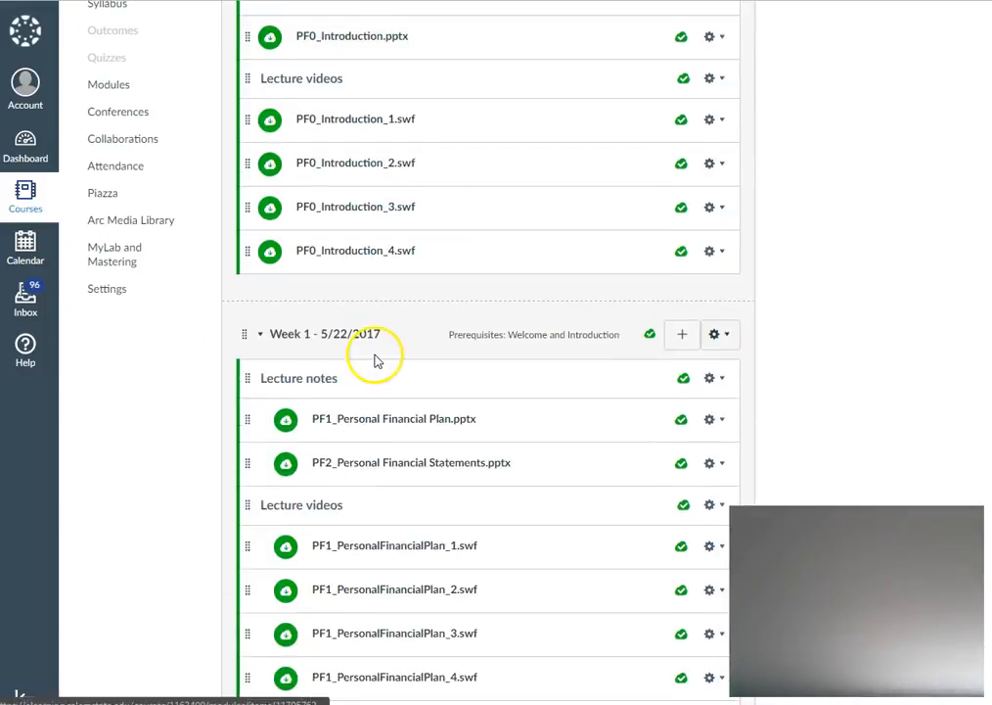
{"action": "scroll", "scroll_direction": "down", "scroll_amount": 3}
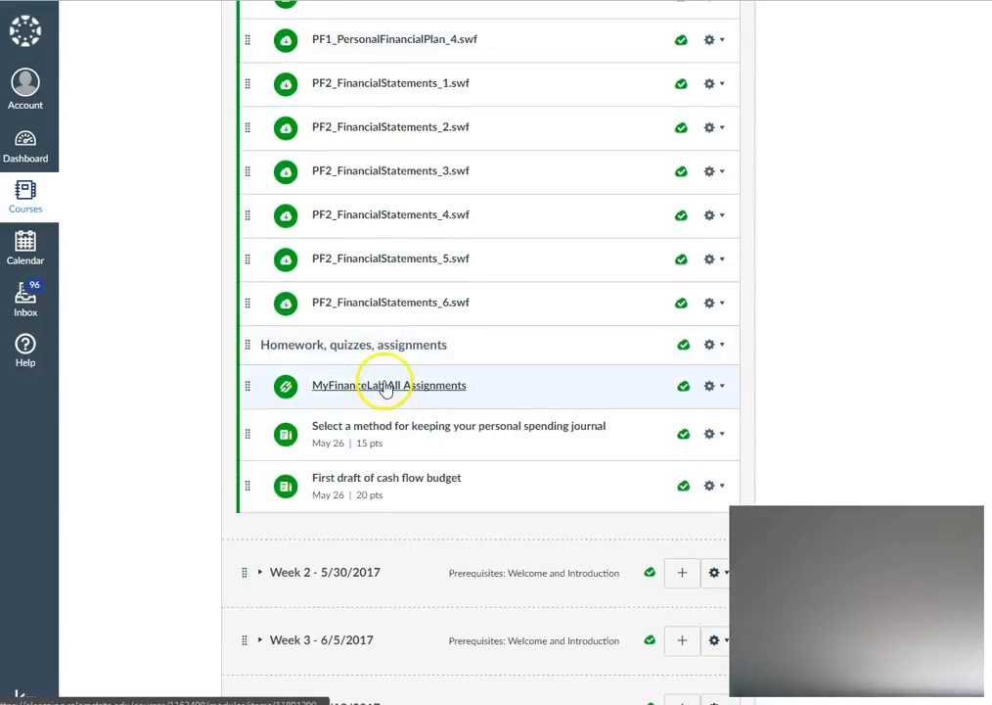
{"action": "mouse_move", "coordinate": [382, 384]}
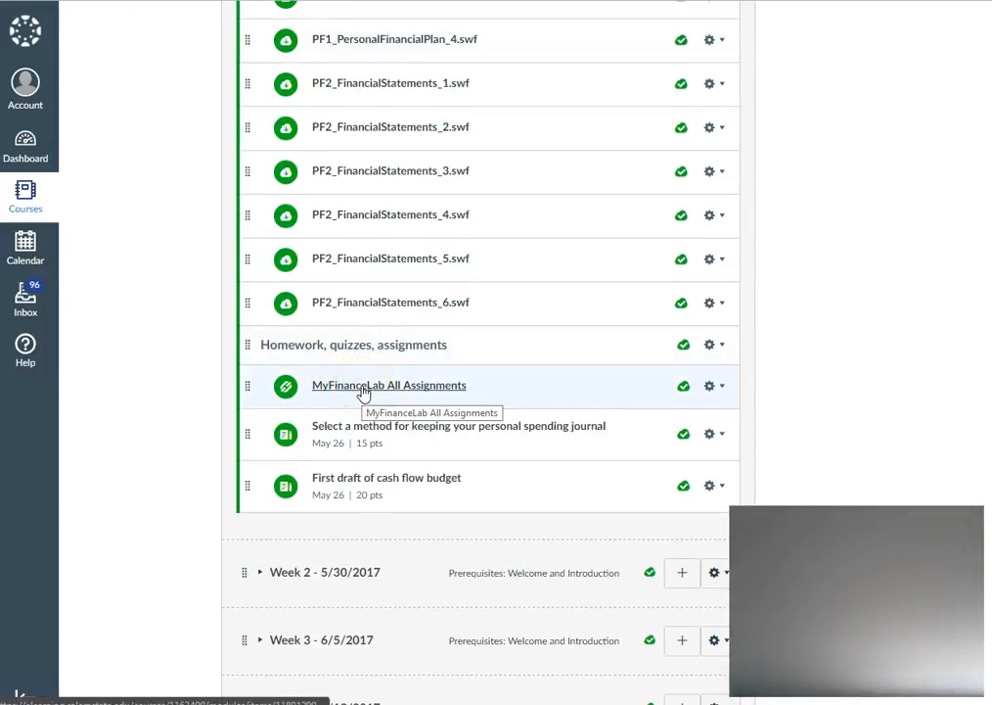
{"action": "mouse_move", "coordinate": [330, 458]}
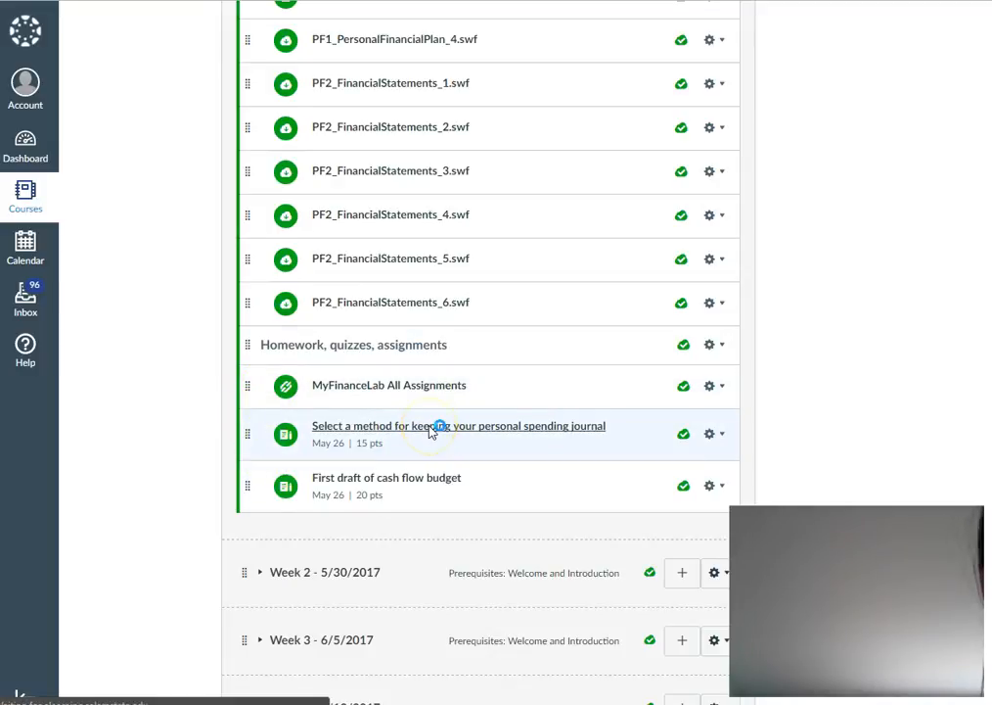
Step: Open 'Select a method for keeping your personal spending journal', the 15-point assignment due May 26
{"action": "left_click", "coordinate": [458, 425]}
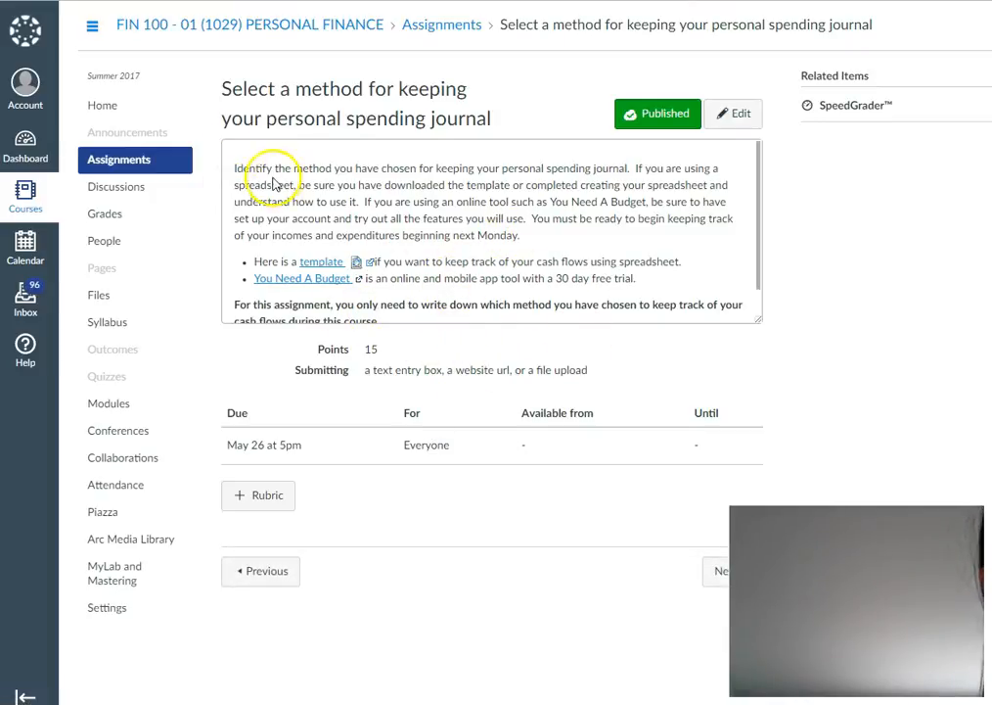
{"action": "mouse_move", "coordinate": [355, 380]}
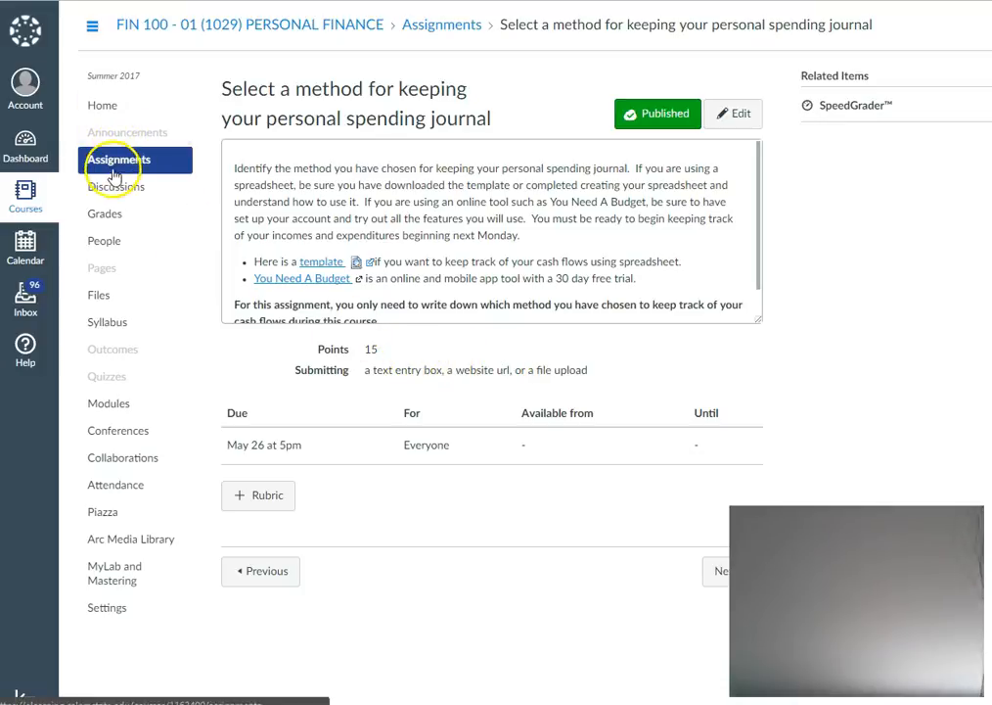
{"action": "mouse_move", "coordinate": [102, 105]}
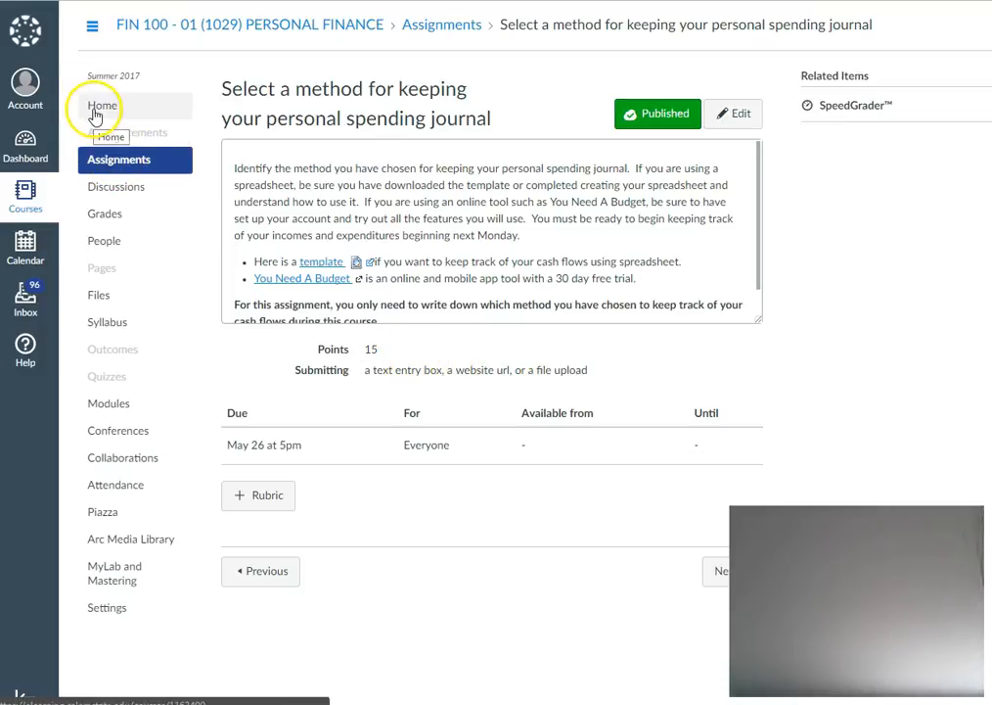
Step: Go to the course Home page and scroll its Modules list from Welcome and Introduction
{"action": "left_click", "coordinate": [103, 106]}
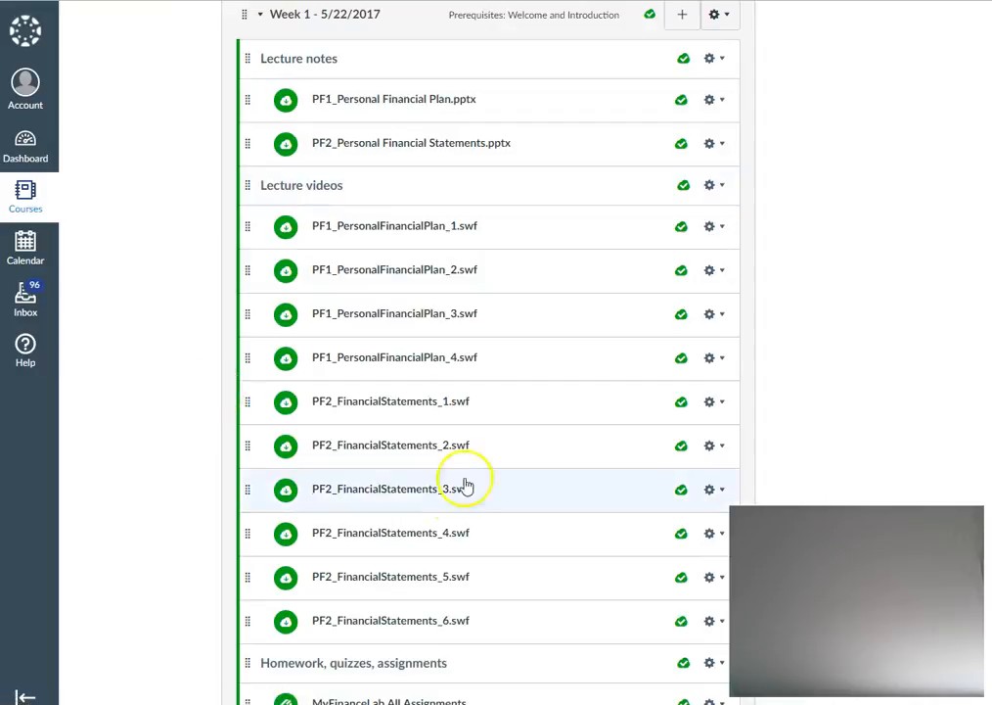
{"action": "scroll", "scroll_direction": "down", "scroll_amount": 3}
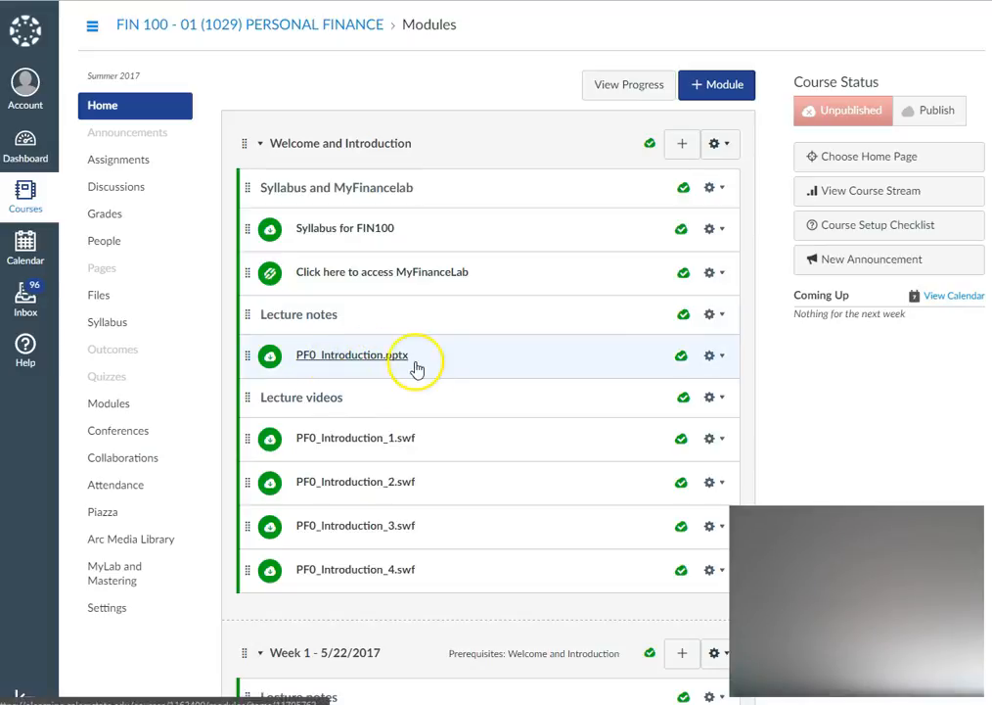
{"action": "mouse_move", "coordinate": [391, 365]}
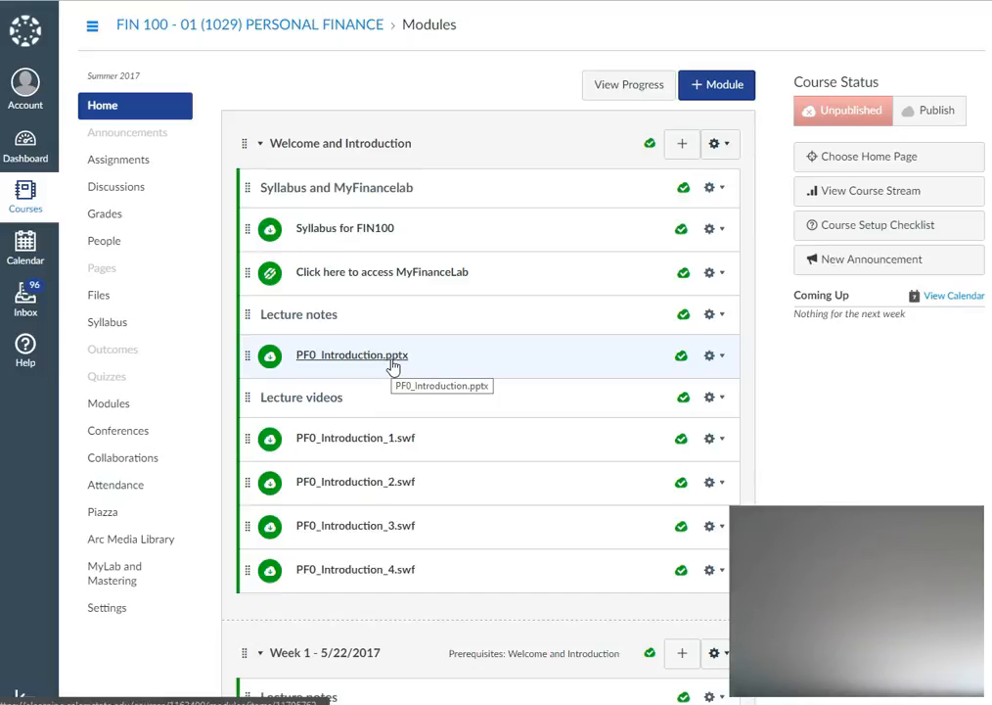
{"action": "mouse_move", "coordinate": [391, 362]}
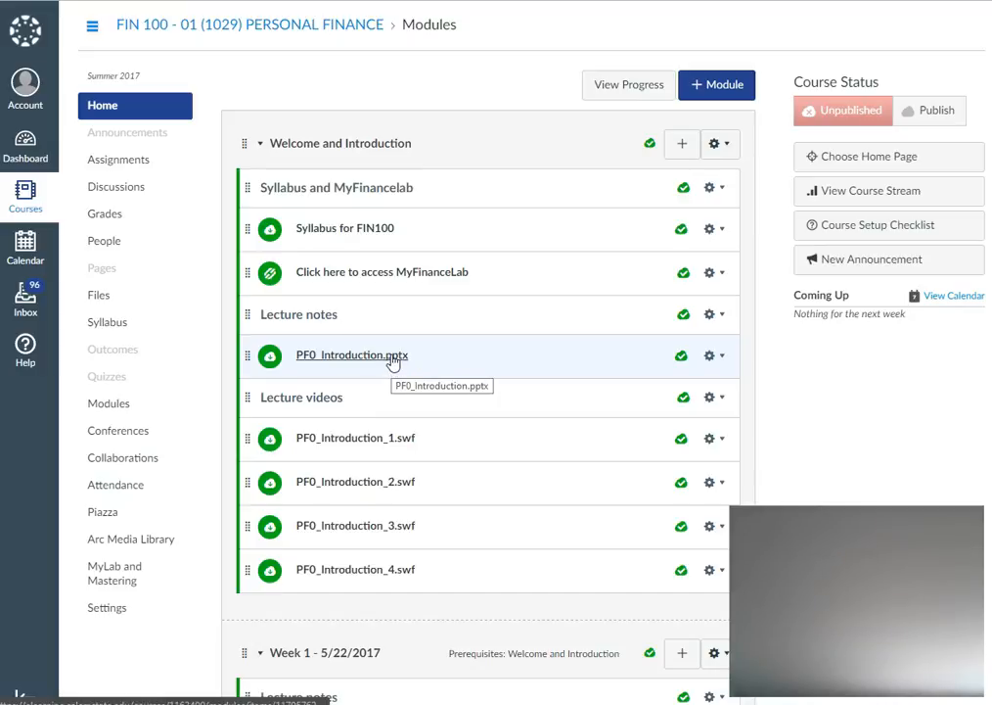